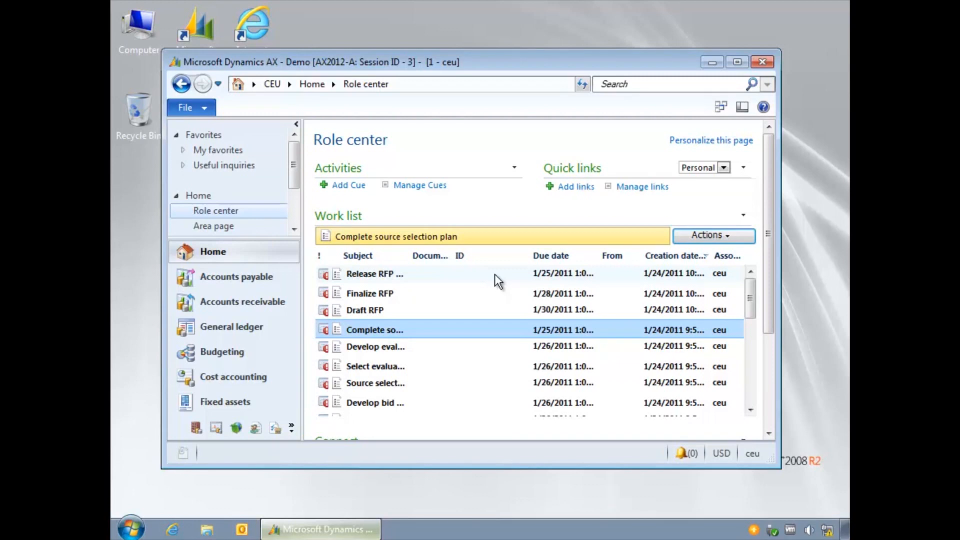
{"action": "mouse_move", "coordinate": [491, 106]}
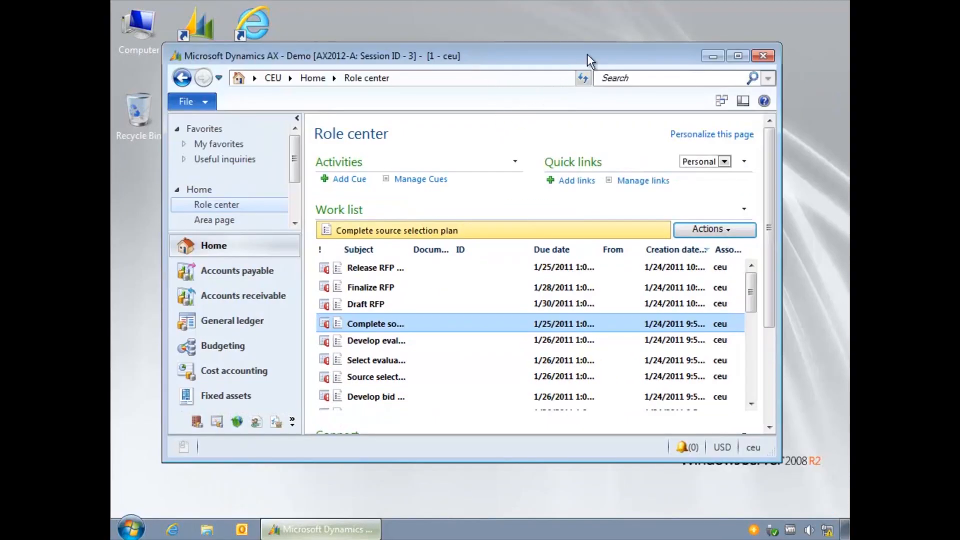
{"action": "mouse_move", "coordinate": [811, 16]}
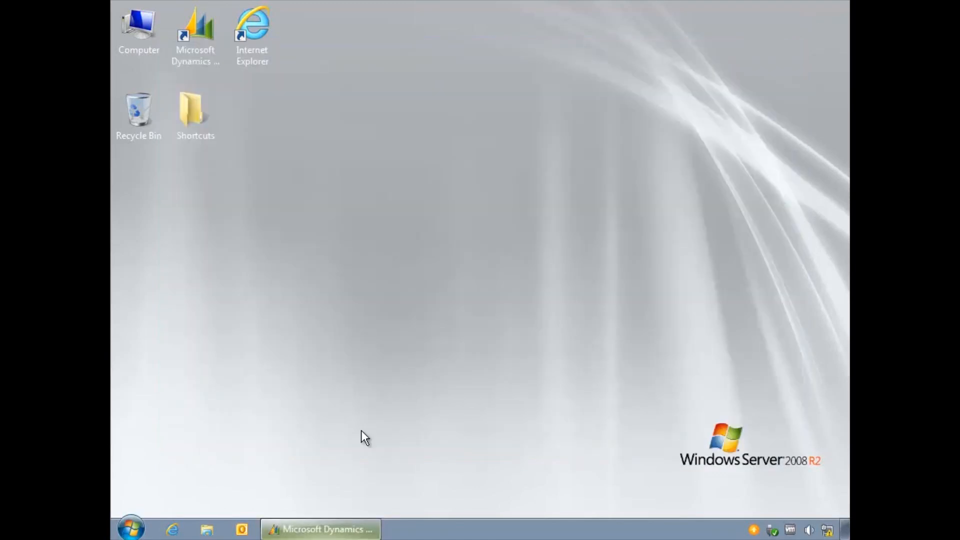
Restore the minimized Dynamics AX client from the taskbar and maximize it.
{"action": "left_click", "coordinate": [319, 529]}
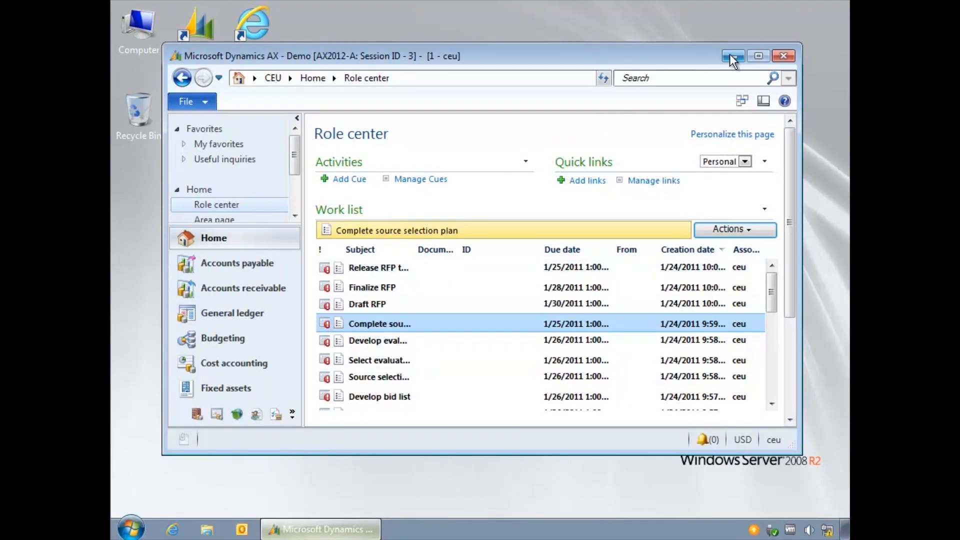
{"action": "left_click", "coordinate": [758, 56]}
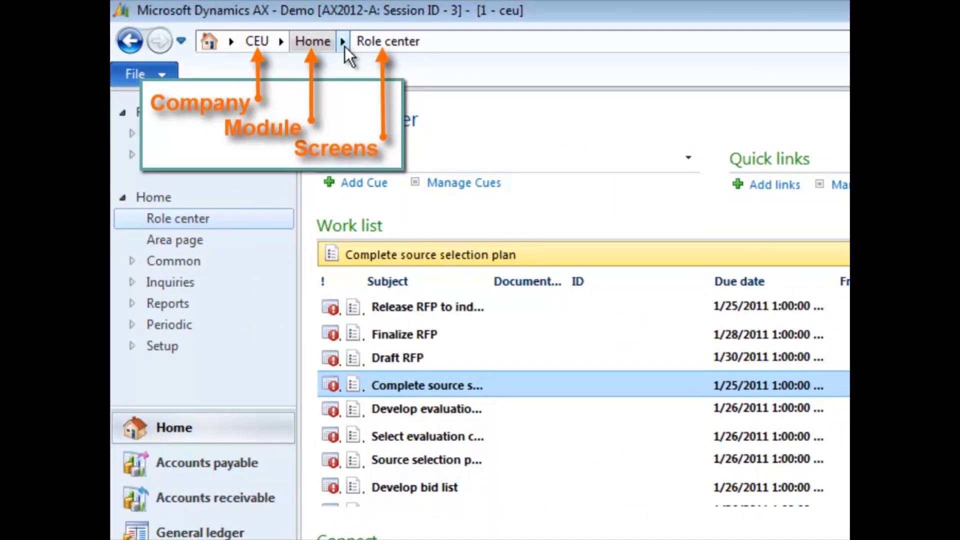
{"action": "left_click", "coordinate": [343, 41]}
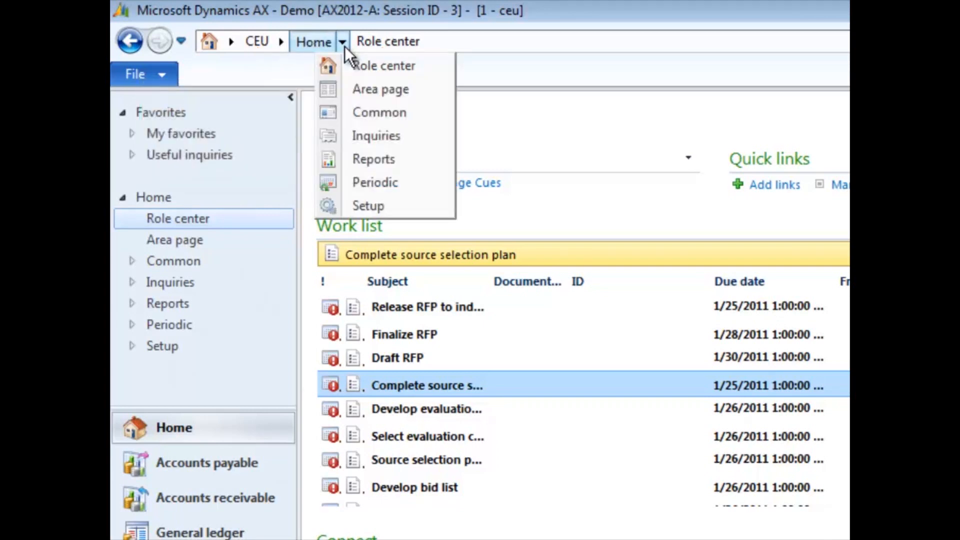
{"action": "left_click", "coordinate": [280, 41]}
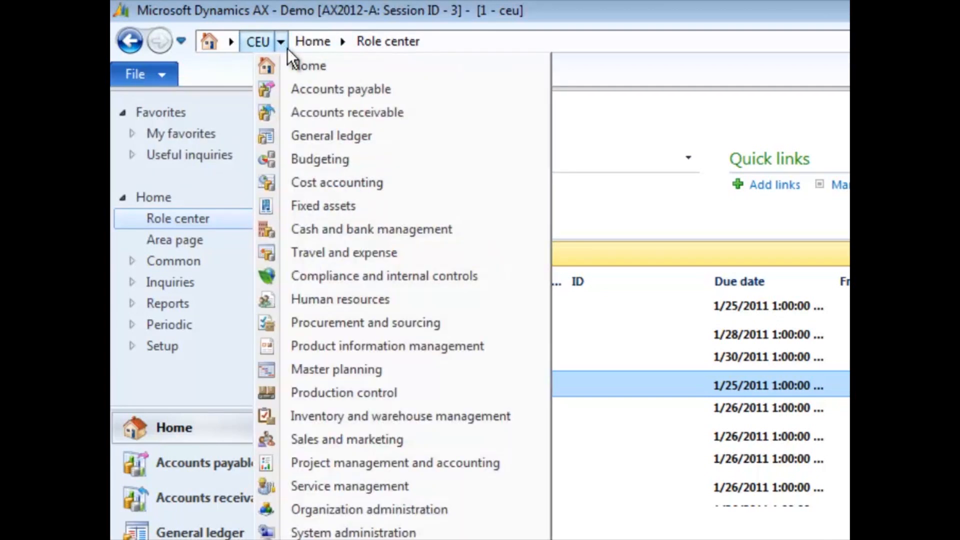
{"action": "left_click", "coordinate": [341, 89]}
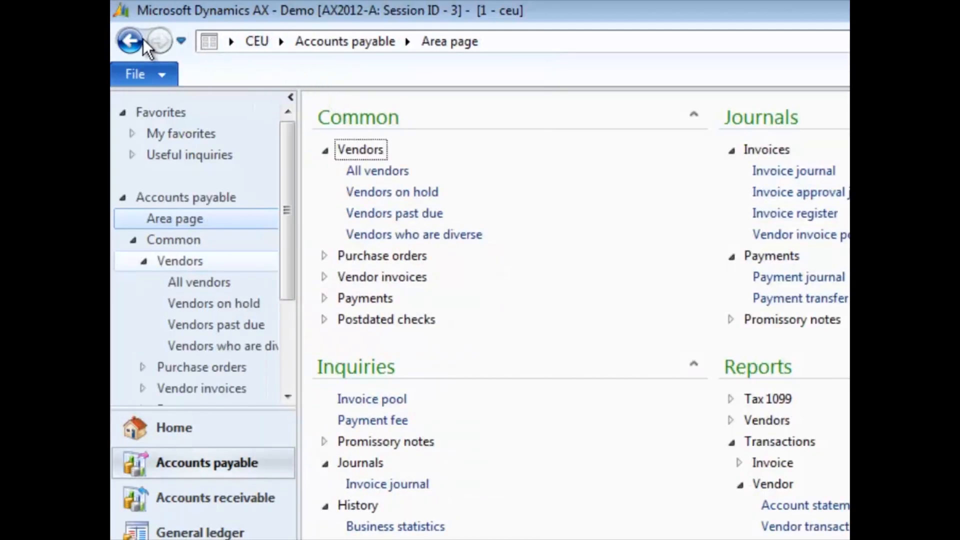
{"action": "left_click", "coordinate": [129, 40]}
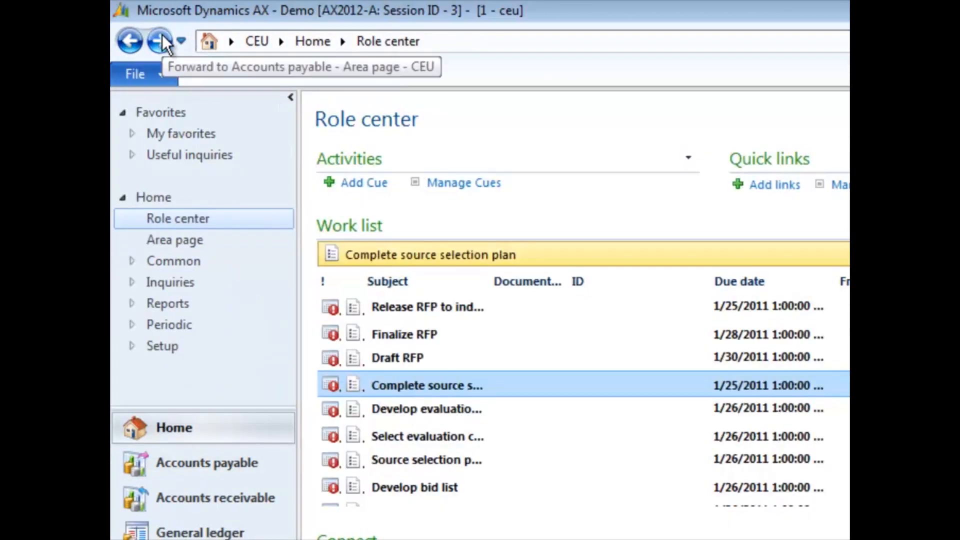
{"action": "left_click", "coordinate": [161, 40]}
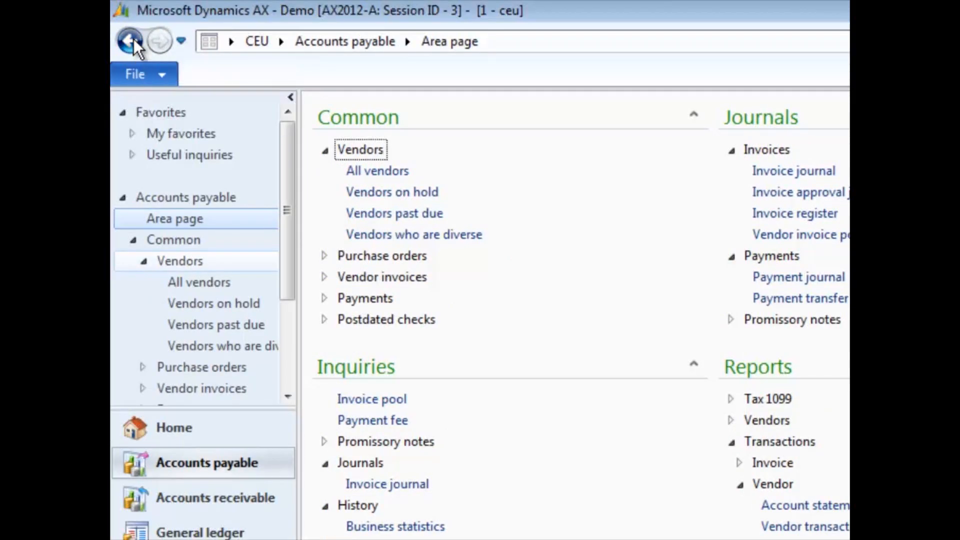
{"action": "left_click", "coordinate": [130, 41]}
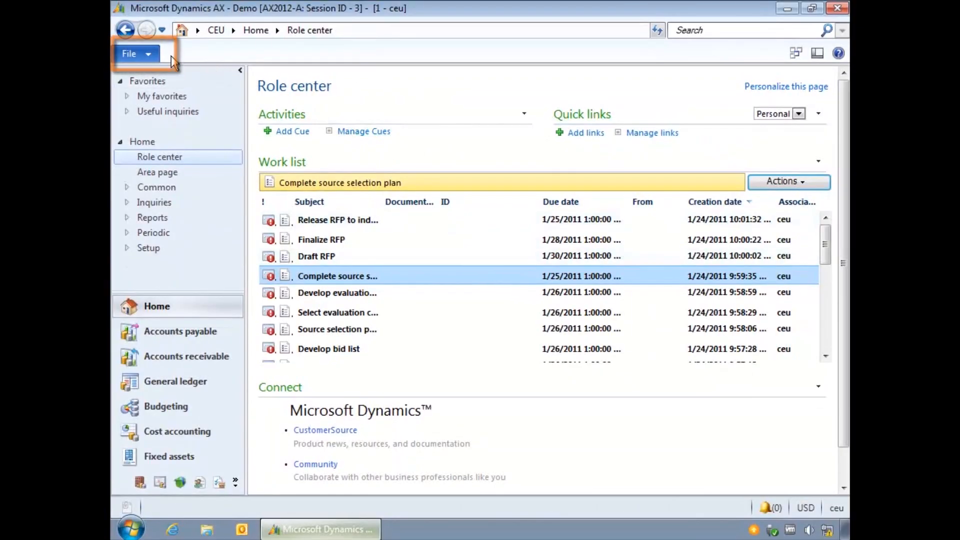
{"action": "left_click", "coordinate": [129, 54]}
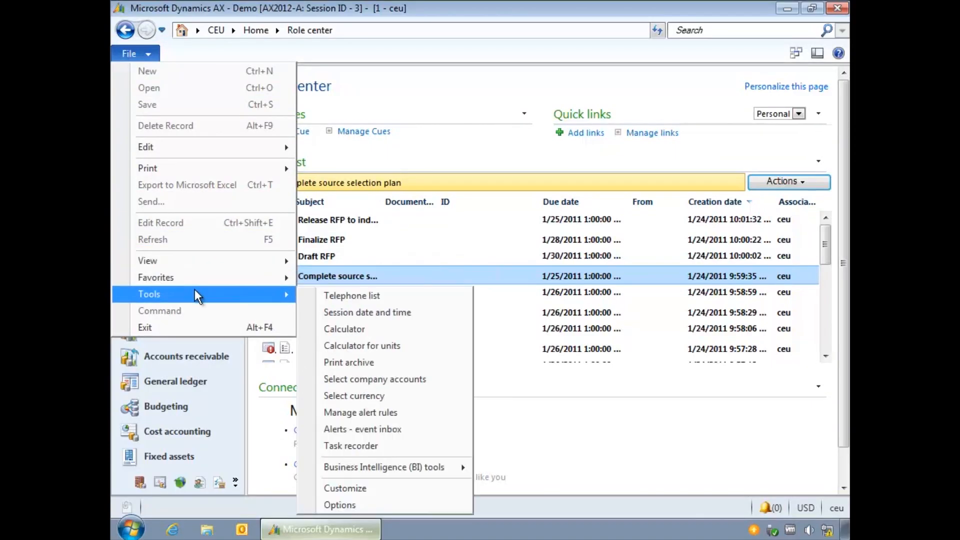
{"action": "mouse_move", "coordinate": [366, 312]}
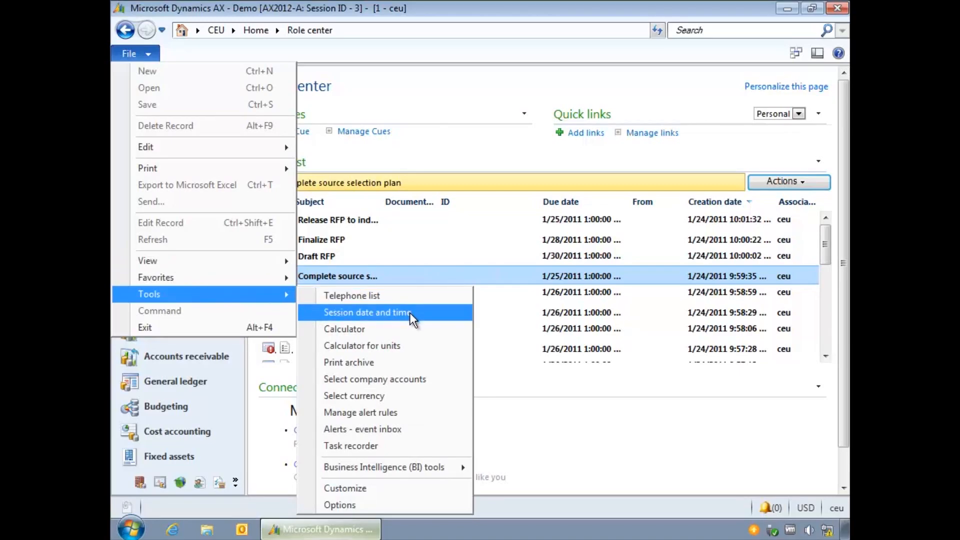
{"action": "left_click", "coordinate": [344, 329]}
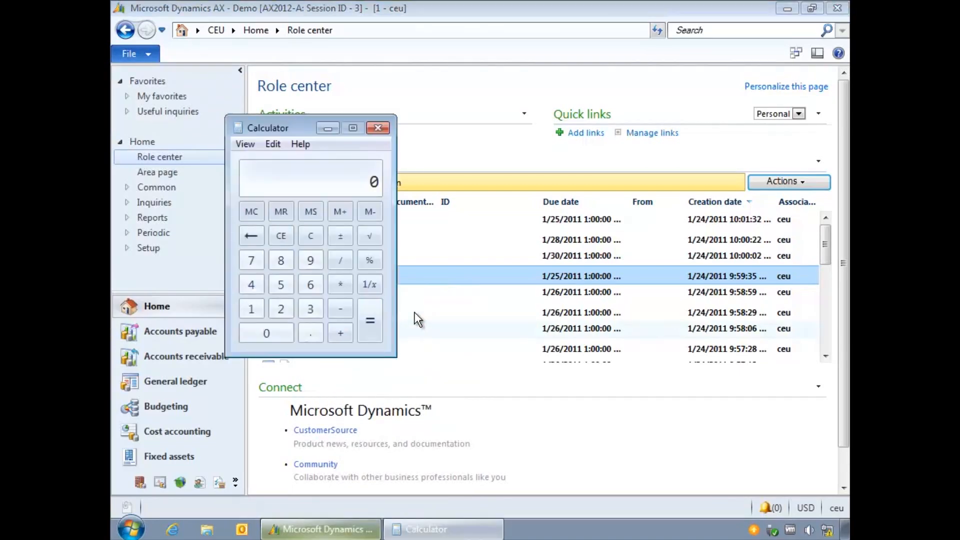
{"action": "left_click", "coordinate": [378, 127]}
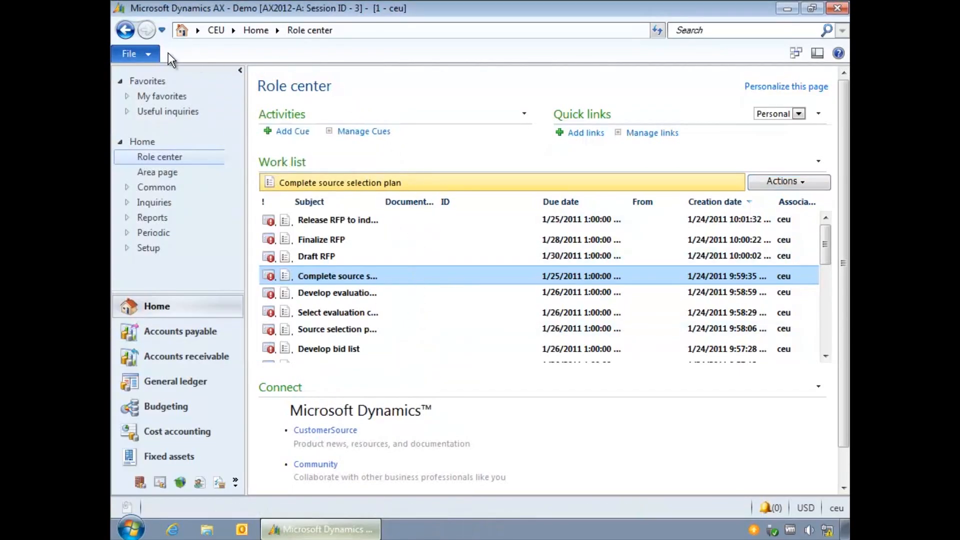
{"action": "left_click", "coordinate": [129, 53]}
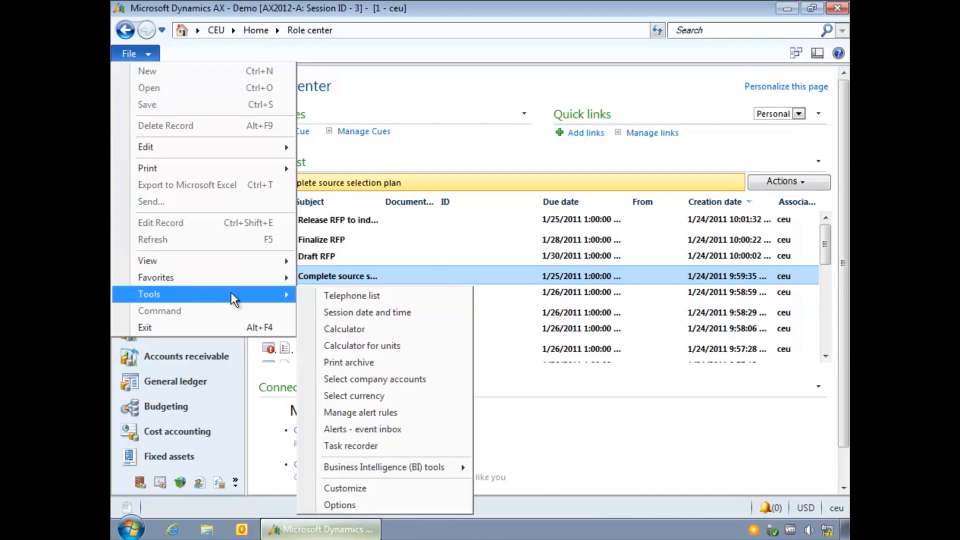
{"action": "mouse_move", "coordinate": [483, 312]}
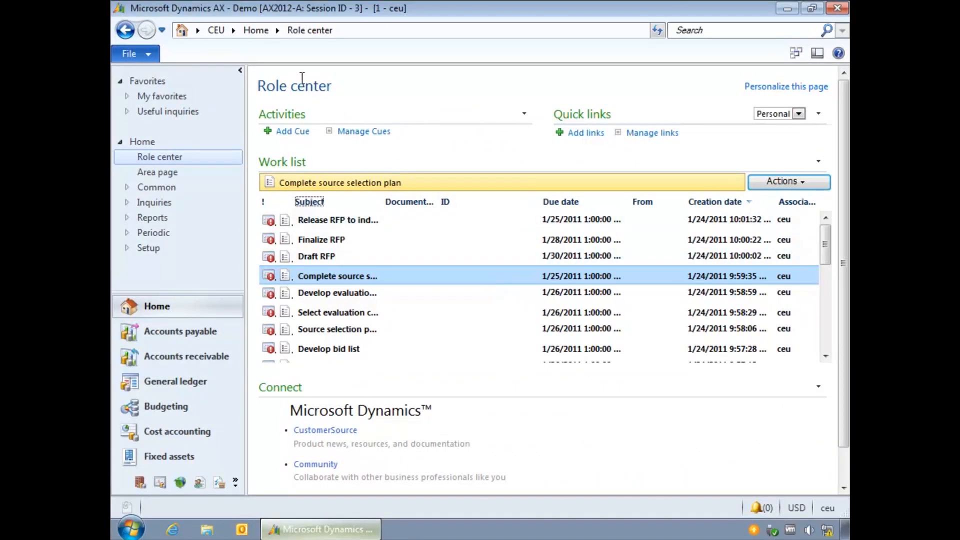
{"action": "left_click", "coordinate": [196, 30]}
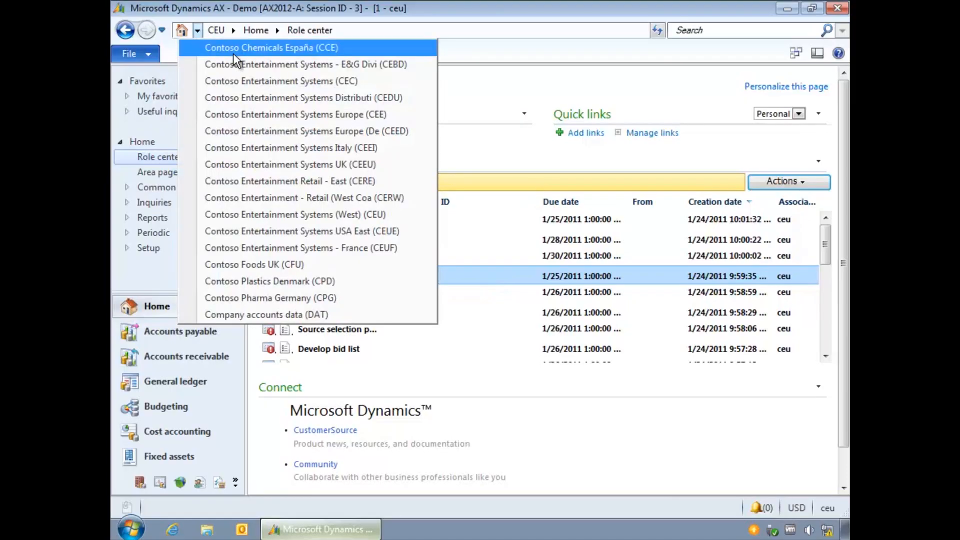
{"action": "mouse_move", "coordinate": [335, 147]}
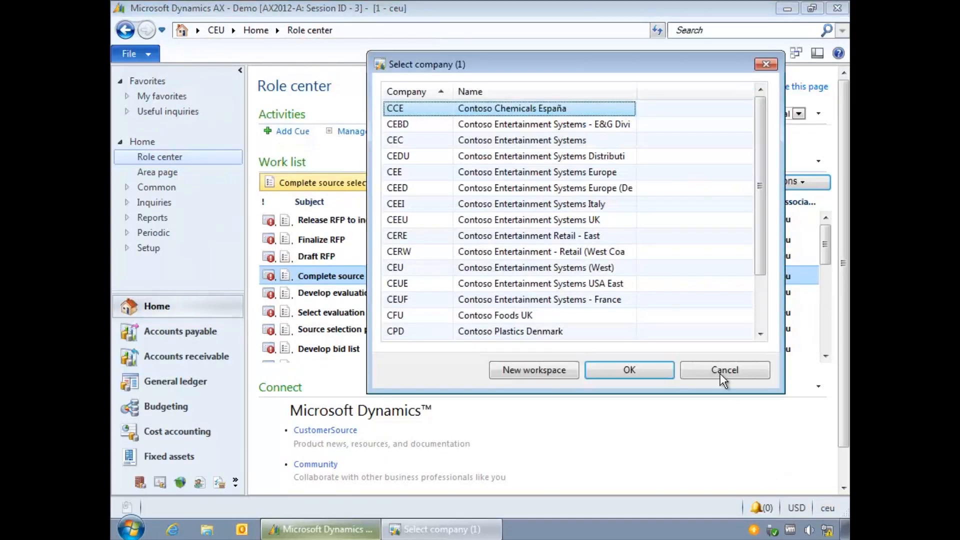
{"action": "left_click", "coordinate": [724, 370]}
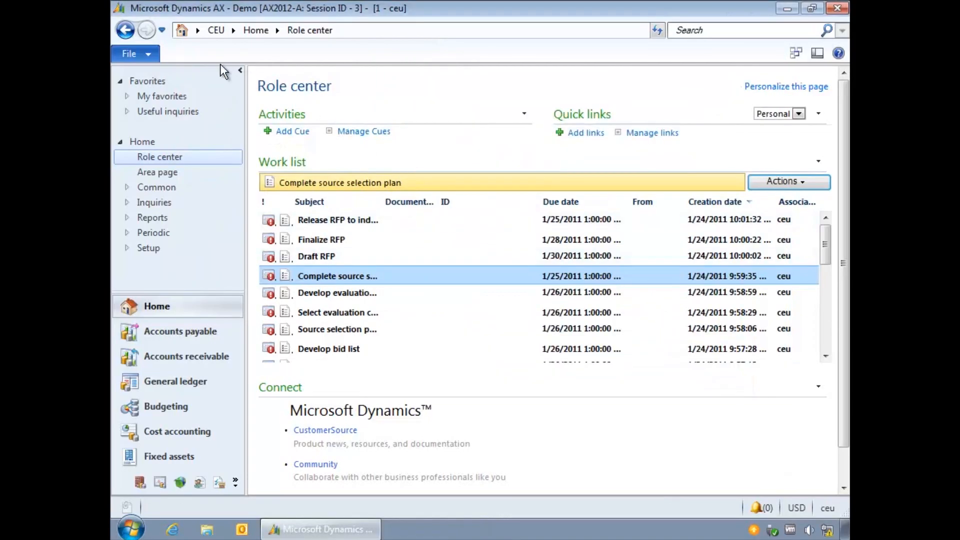
{"action": "left_click", "coordinate": [128, 54]}
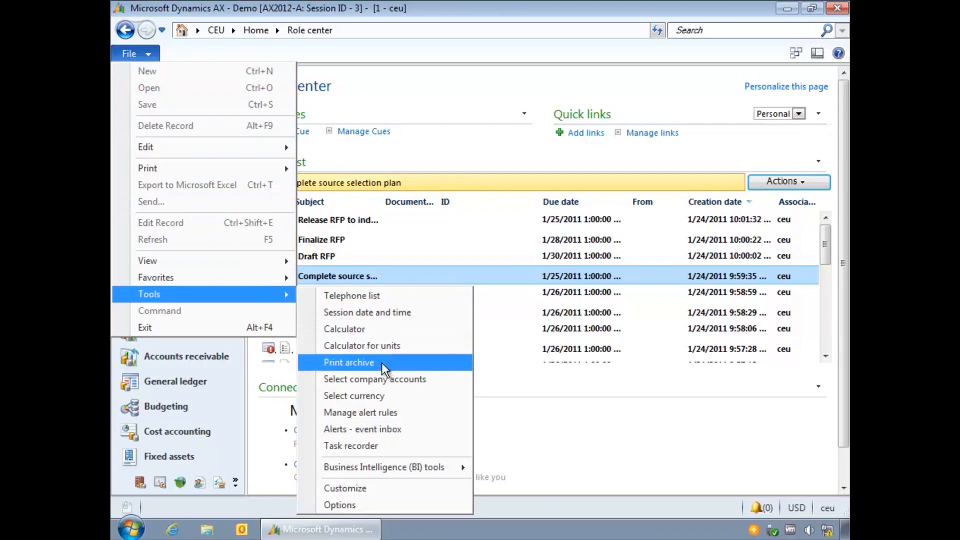
{"action": "left_click", "coordinate": [375, 378]}
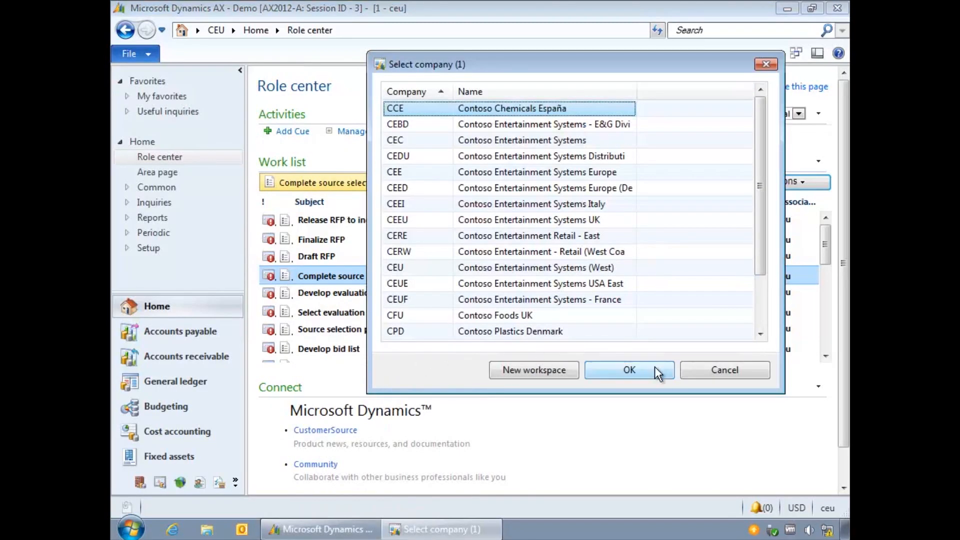
{"action": "left_click", "coordinate": [628, 370]}
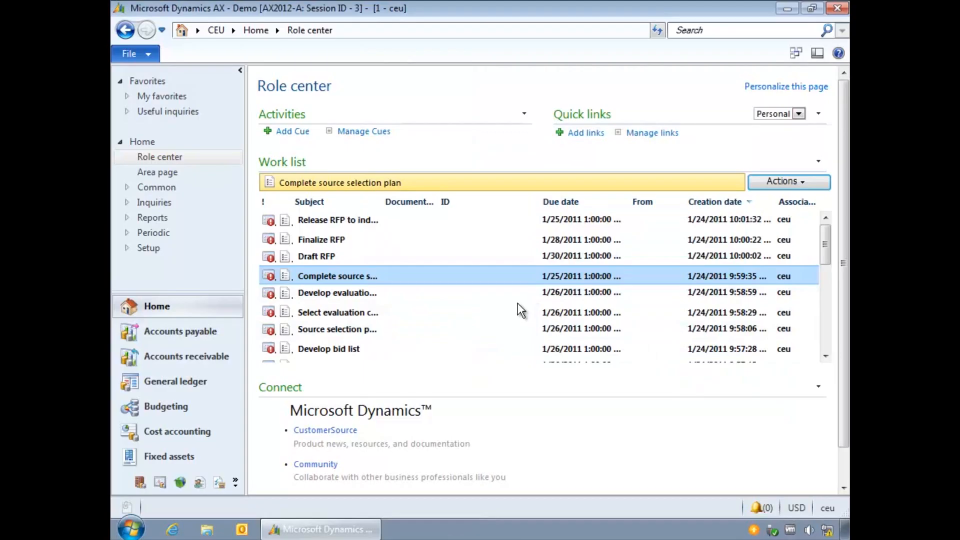
Select the source selection plan work list task, then go to Accounts payable.
{"action": "left_click", "coordinate": [337, 329]}
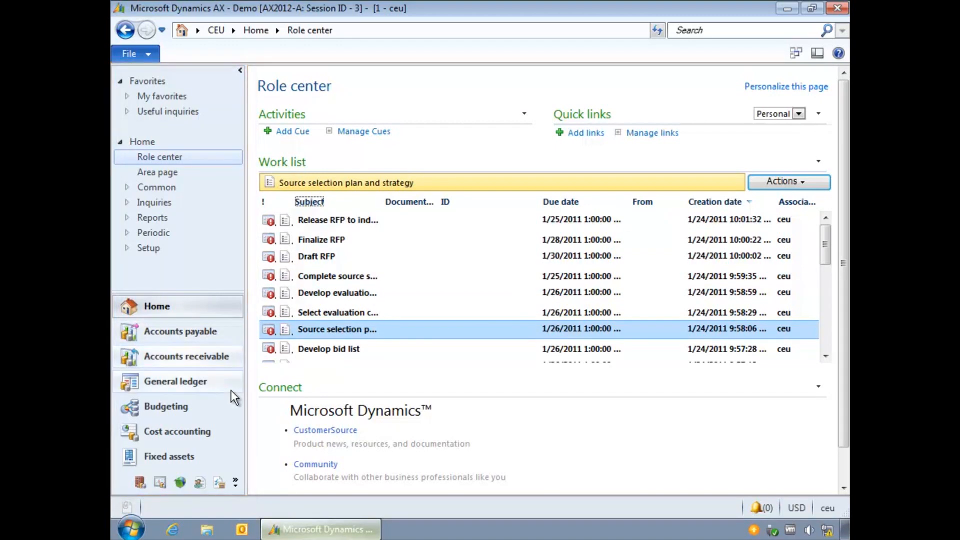
{"action": "mouse_move", "coordinate": [140, 483]}
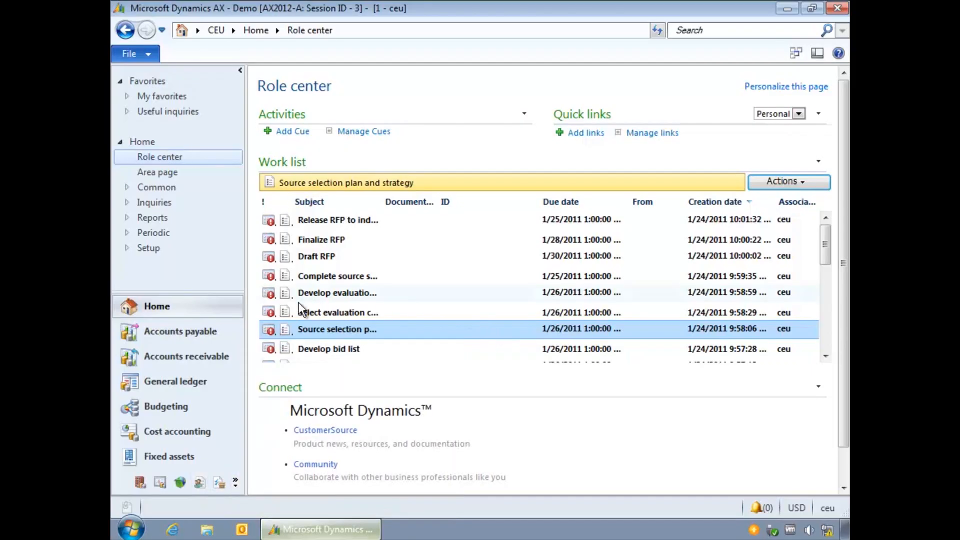
{"action": "left_click", "coordinate": [180, 331]}
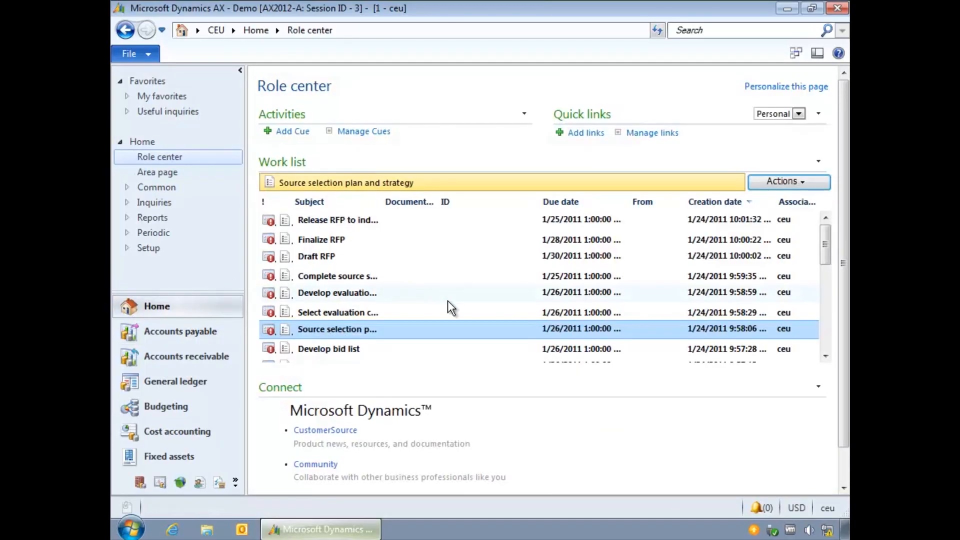
{"action": "left_click", "coordinate": [180, 330]}
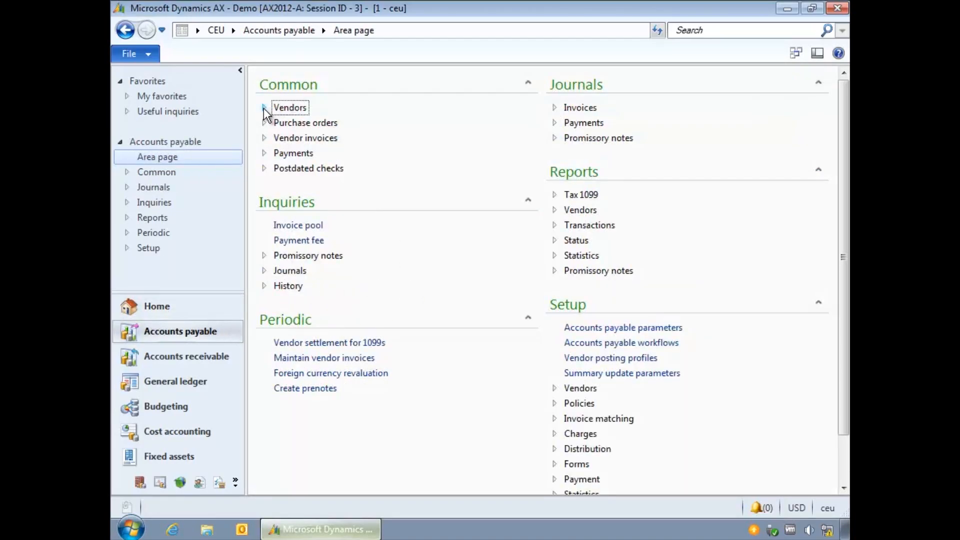
Open the All vendors list, then go back to the Accounts payable page.
{"action": "left_click", "coordinate": [290, 107]}
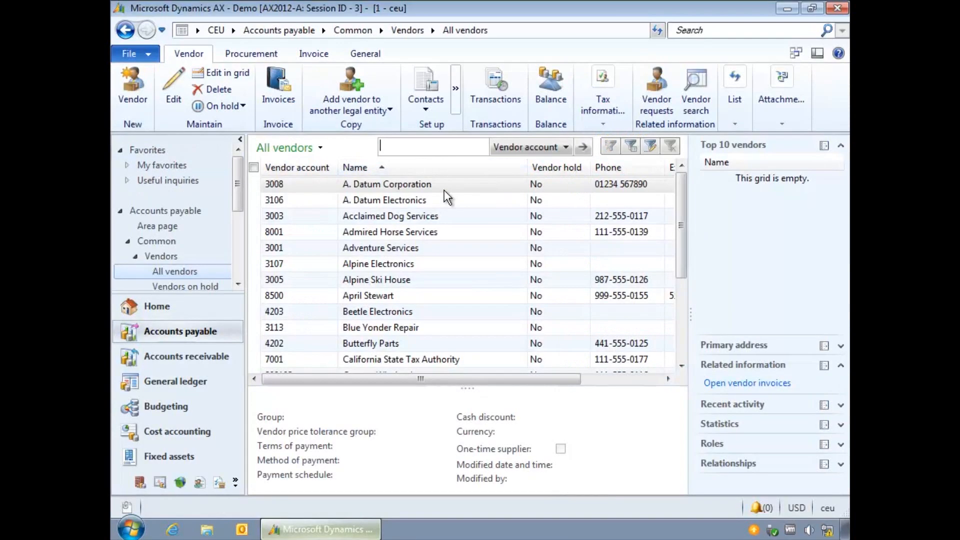
{"action": "left_click", "coordinate": [386, 183]}
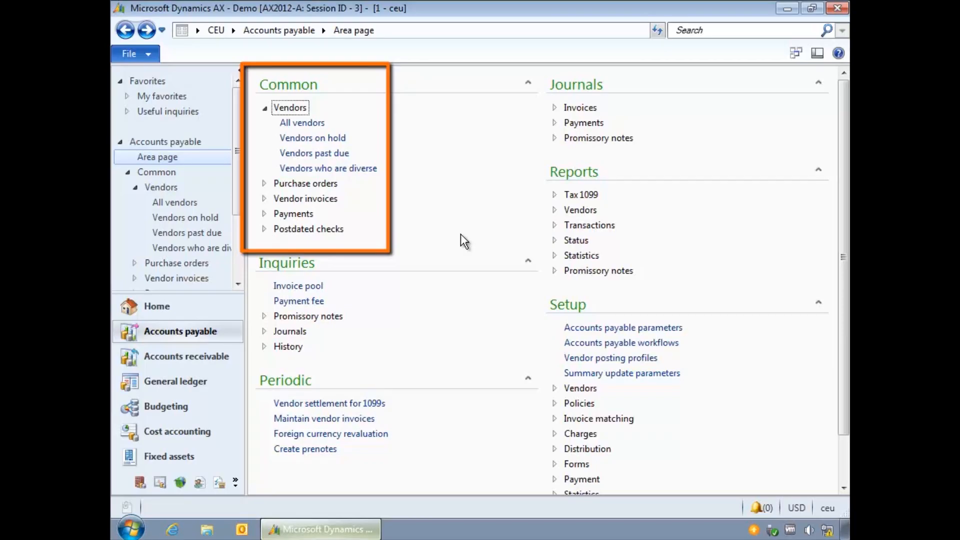
{"action": "mouse_move", "coordinate": [479, 222]}
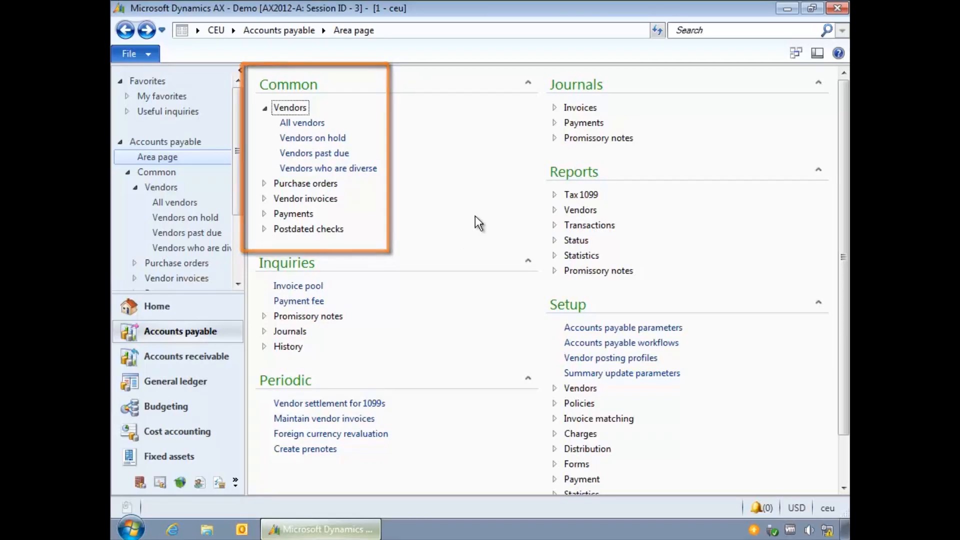
Expand the Journals and History inquiry groups under Inquiries.
{"action": "left_click", "coordinate": [579, 107]}
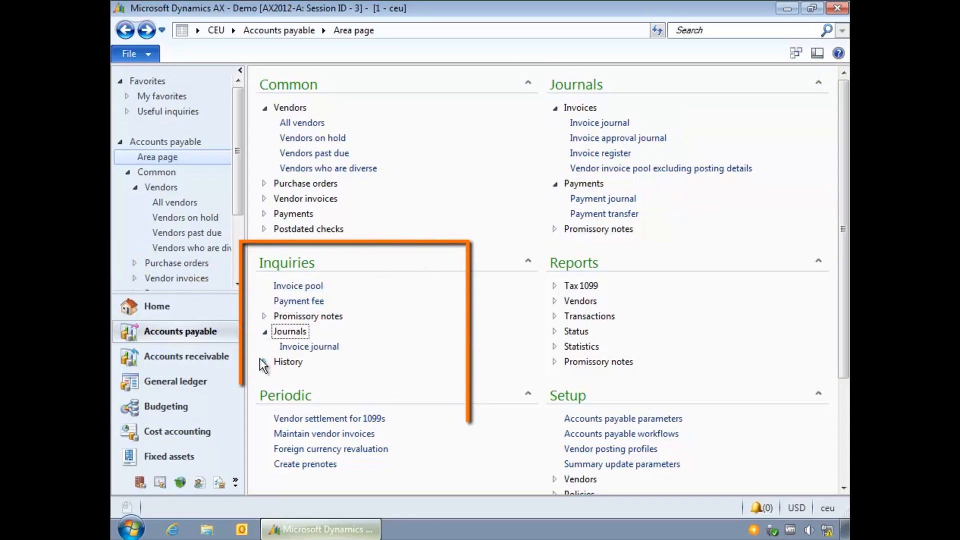
{"action": "left_click", "coordinate": [264, 361]}
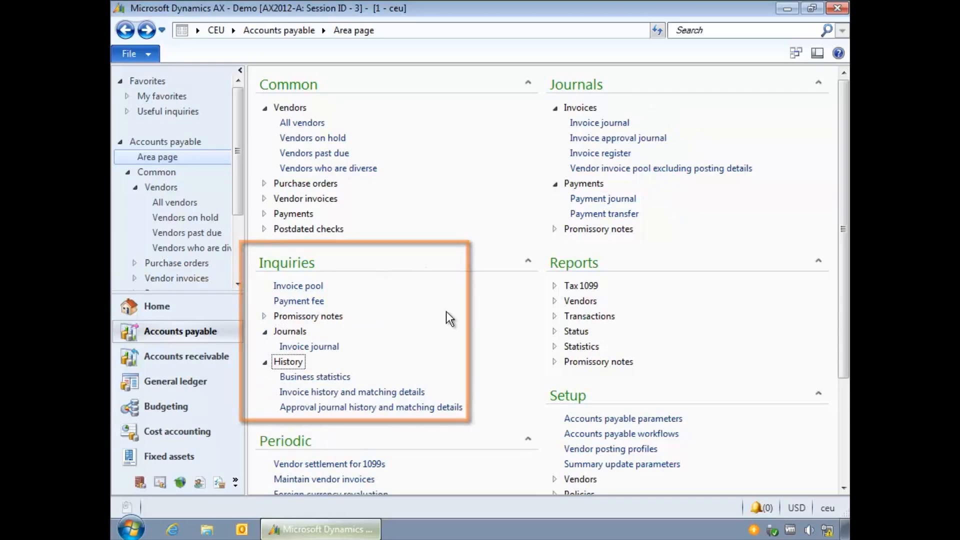